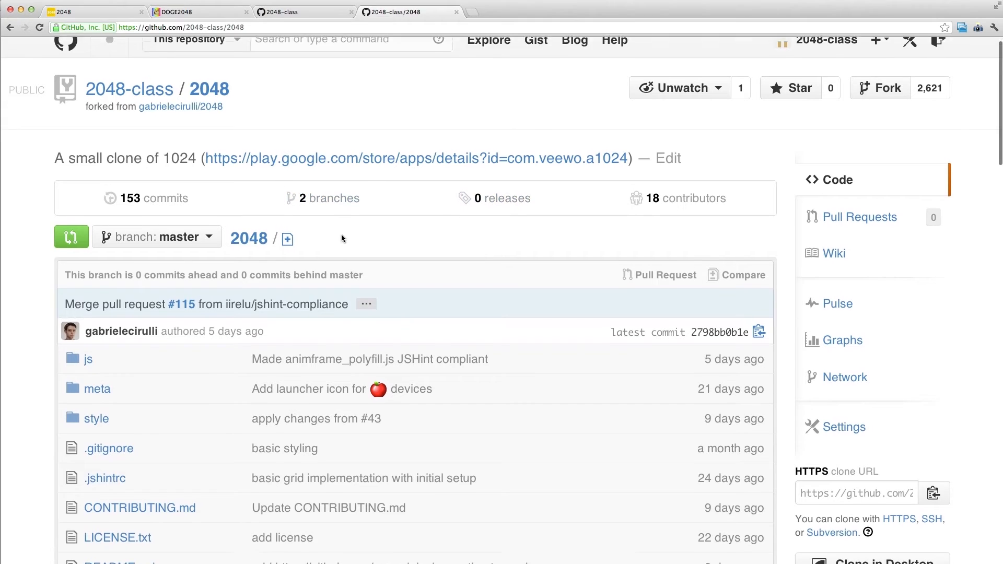
pyautogui.scroll(-3)
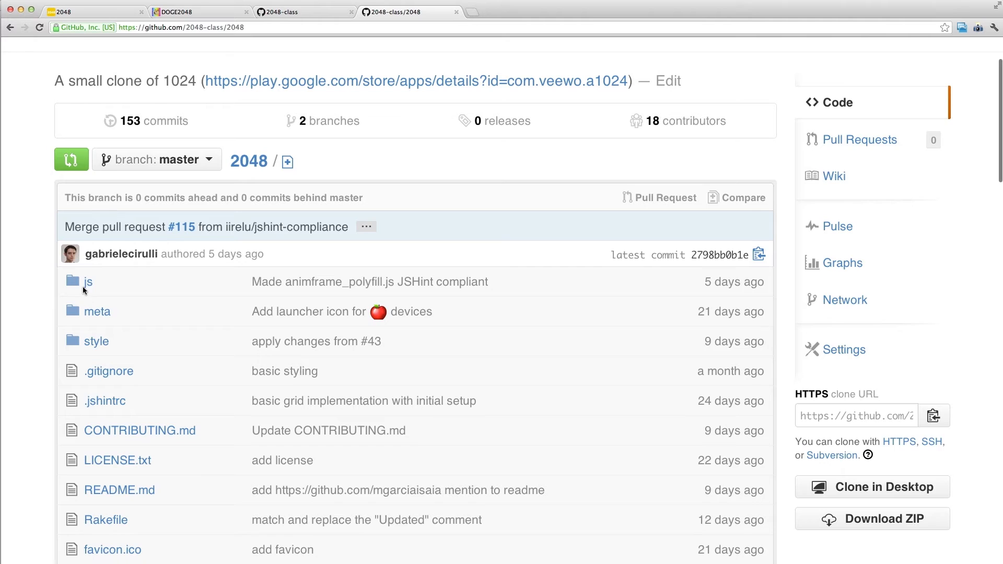
pyautogui.scroll(-3)
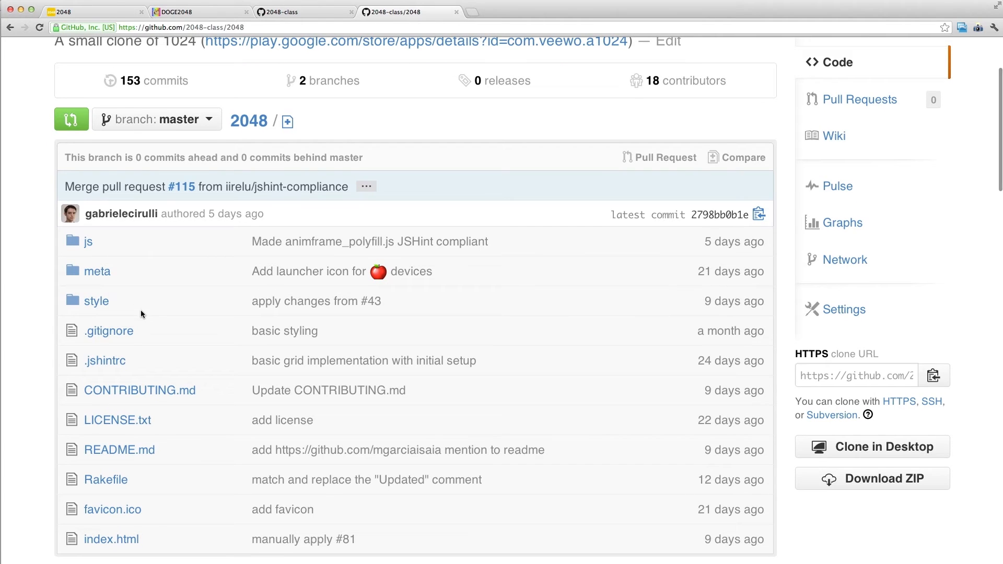